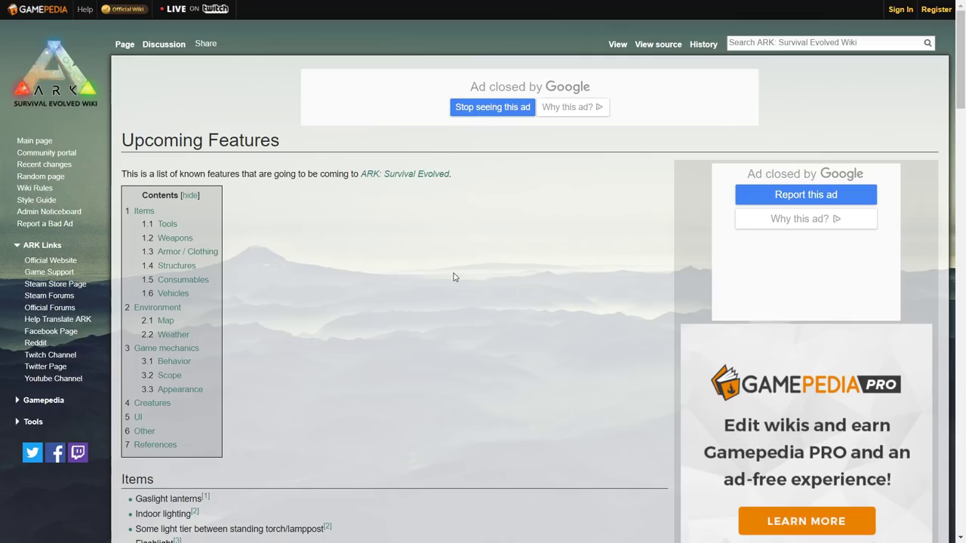
pyautogui.moveTo(412, 243)
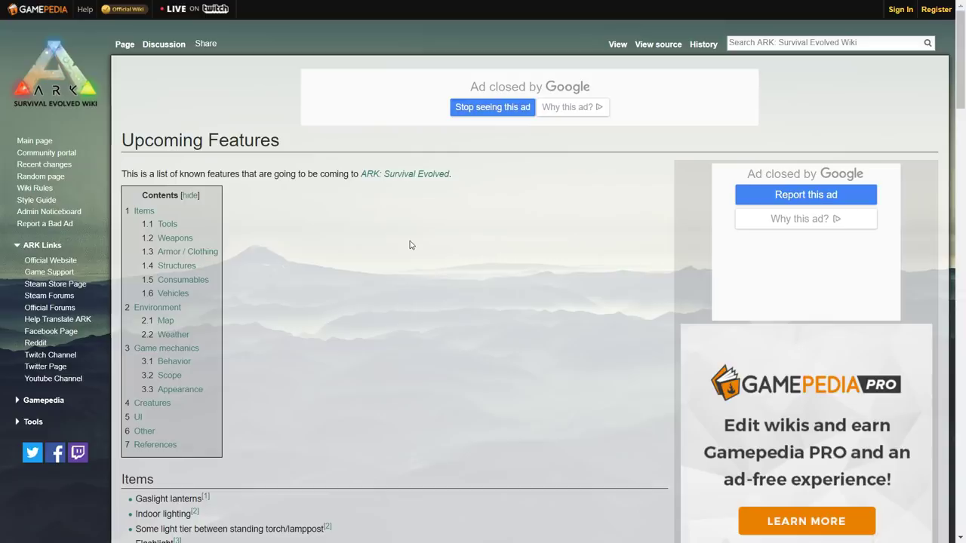
pyautogui.moveTo(407, 251)
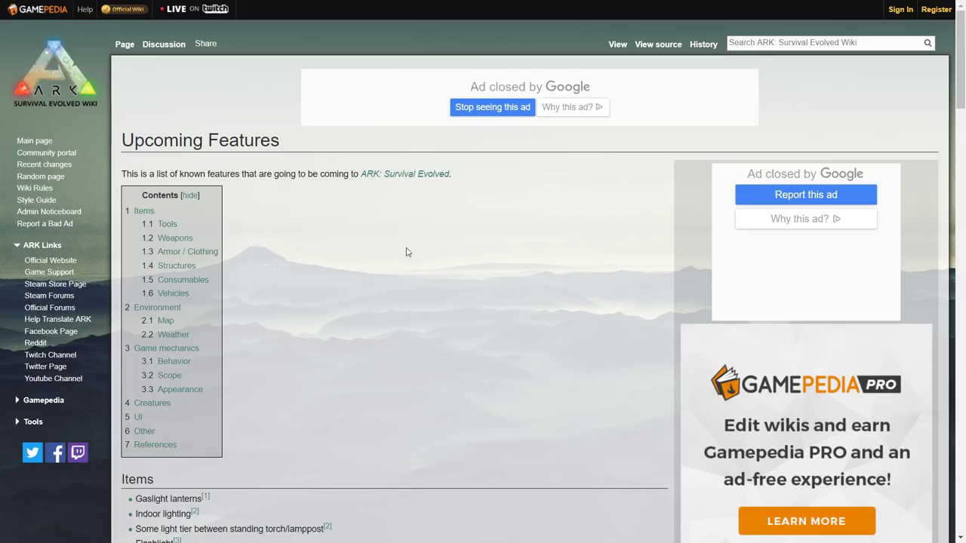
pyautogui.moveTo(405, 260)
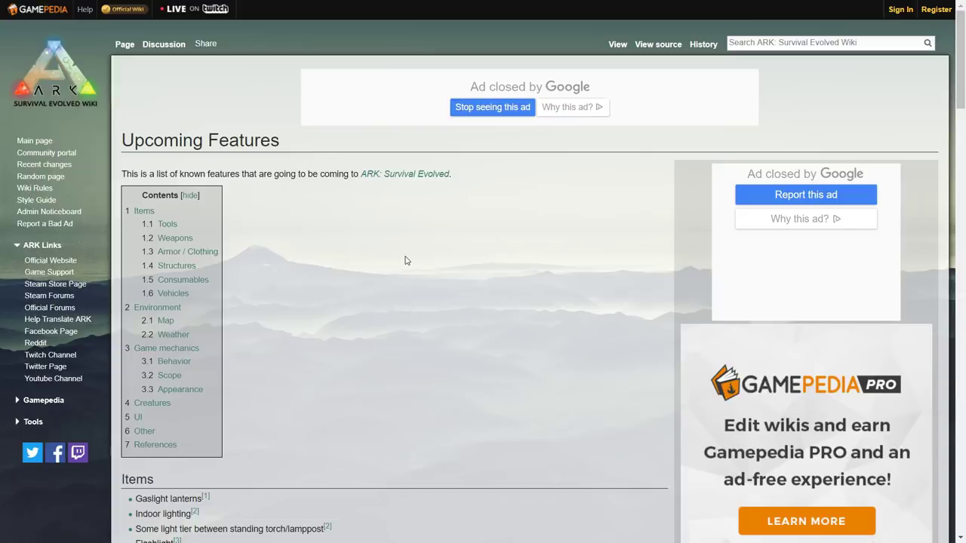
# Scroll the Upcoming Features page down to the full Items list and the start of Tools
pyautogui.scroll(-3)
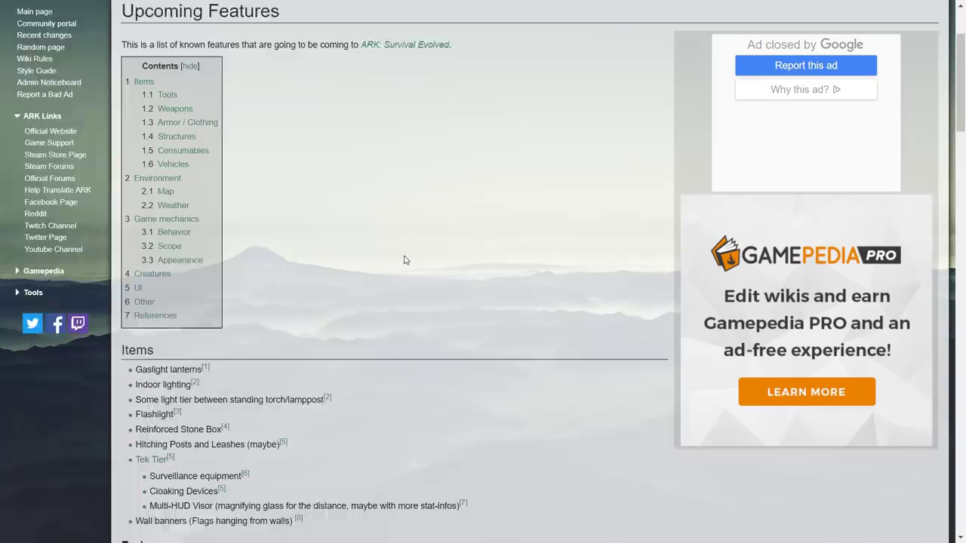
pyautogui.scroll(-3)
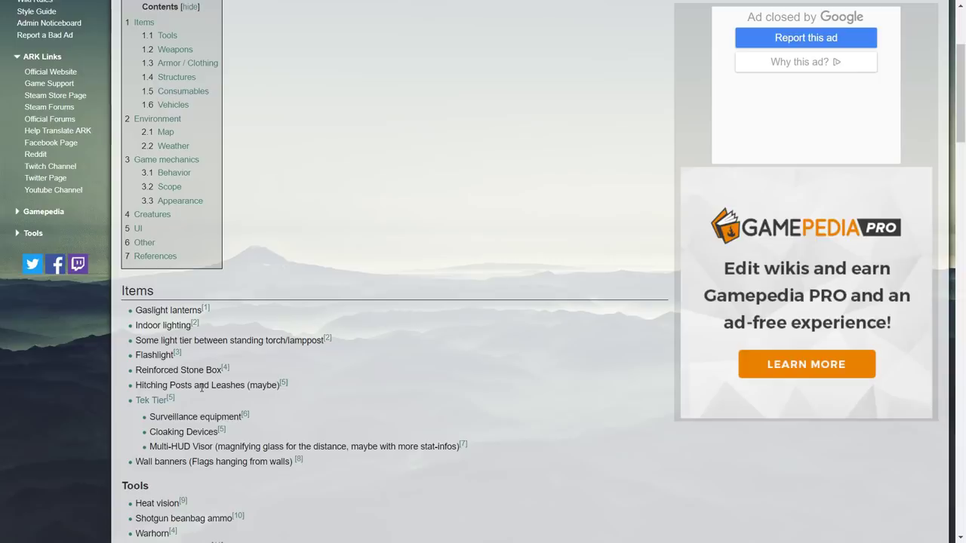
pyautogui.moveTo(240, 397)
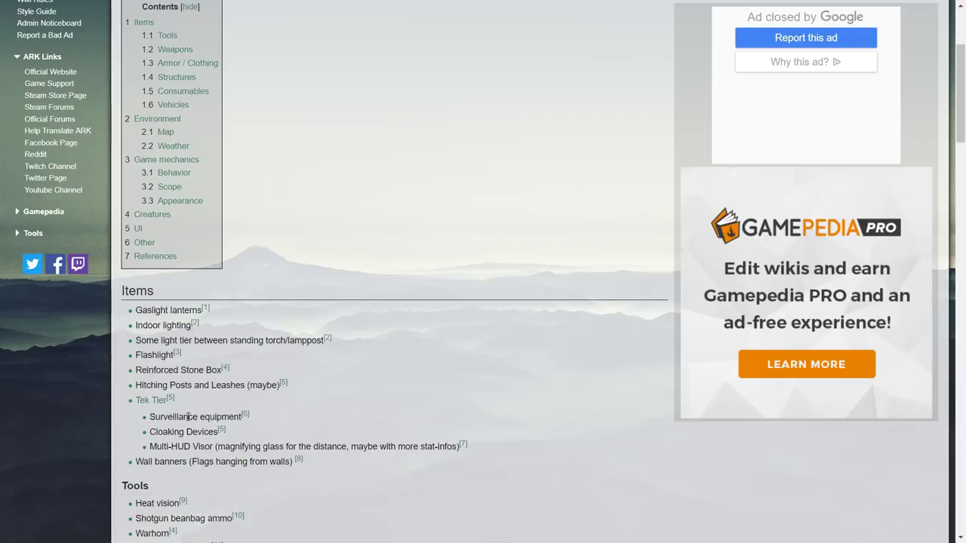
pyautogui.moveTo(309, 474)
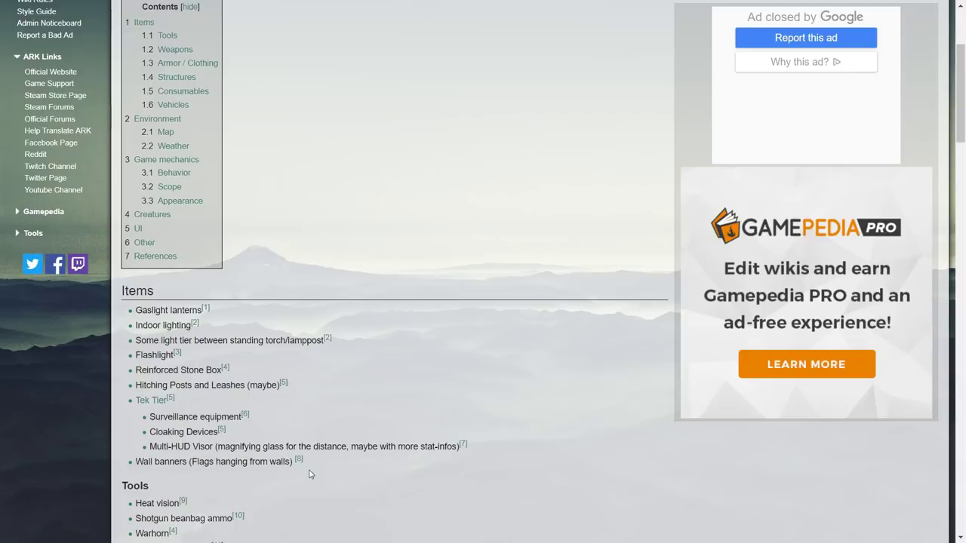
pyautogui.moveTo(494, 379)
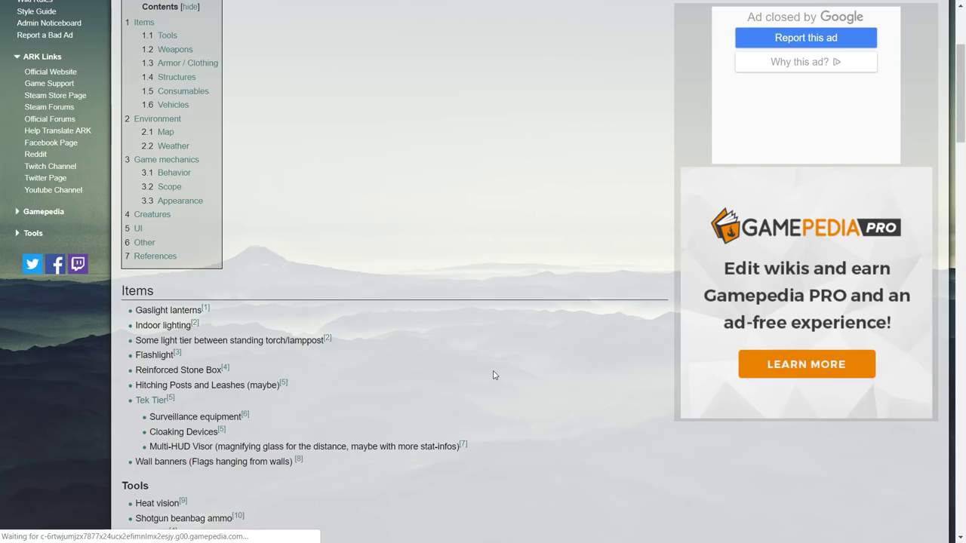
# Scroll down to show the whole Tools list and the beginning of Weapons
pyautogui.scroll(-3)
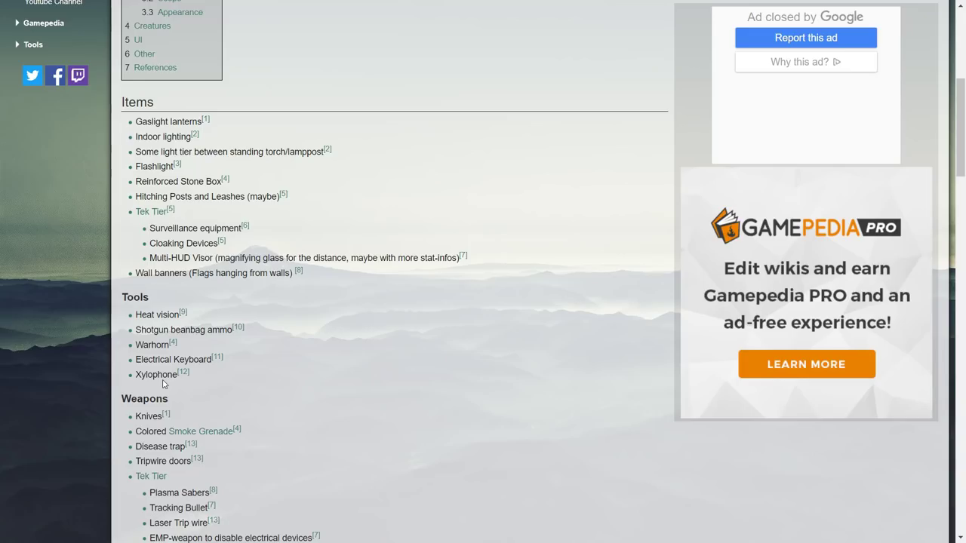
pyautogui.moveTo(272, 337)
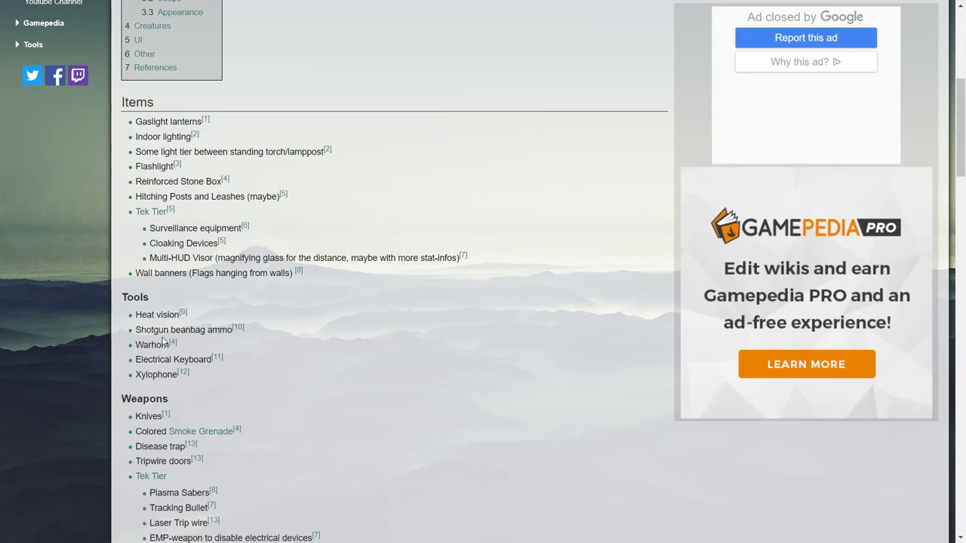
pyautogui.moveTo(161, 314)
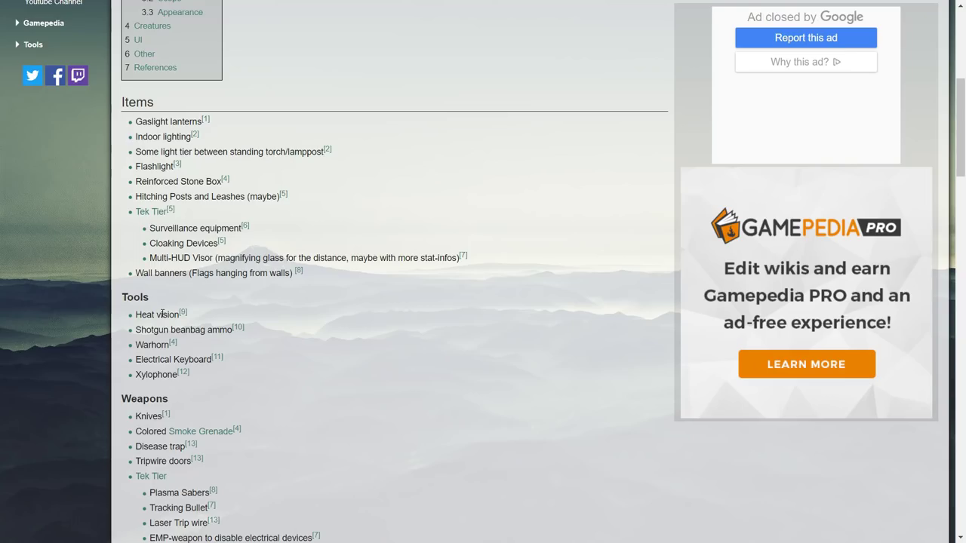
# Scroll through the Weapons and Armor / Clothing lists to the start of Structures
pyautogui.scroll(-3)
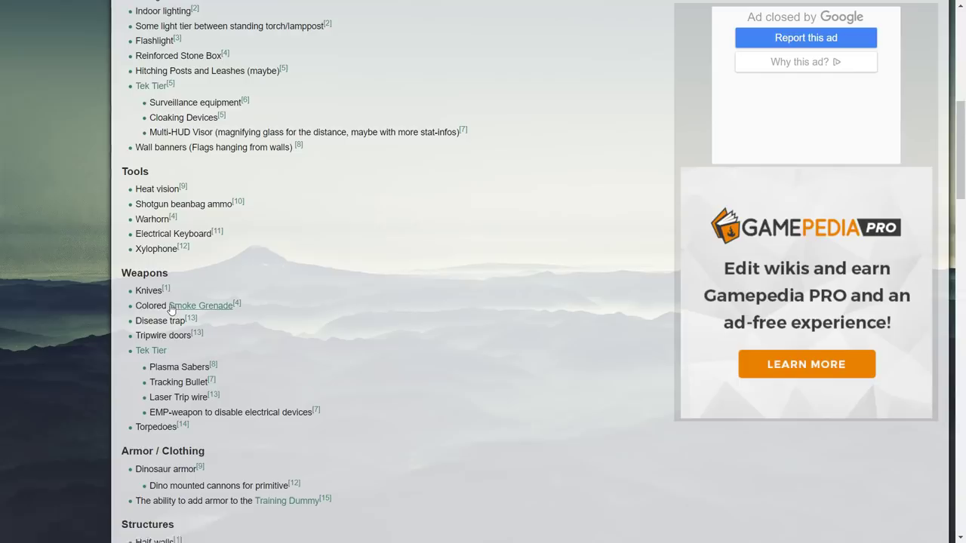
pyautogui.moveTo(164, 366)
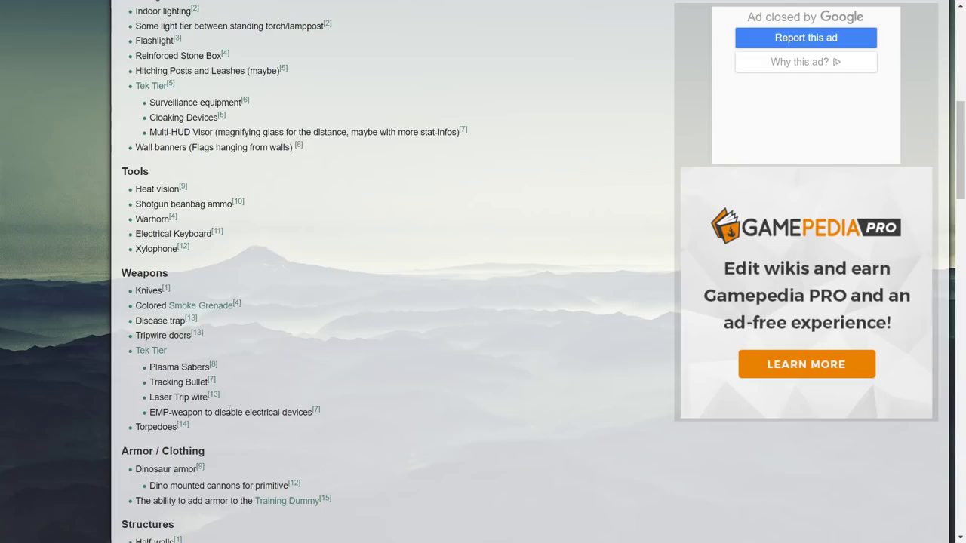
pyautogui.scroll(-3)
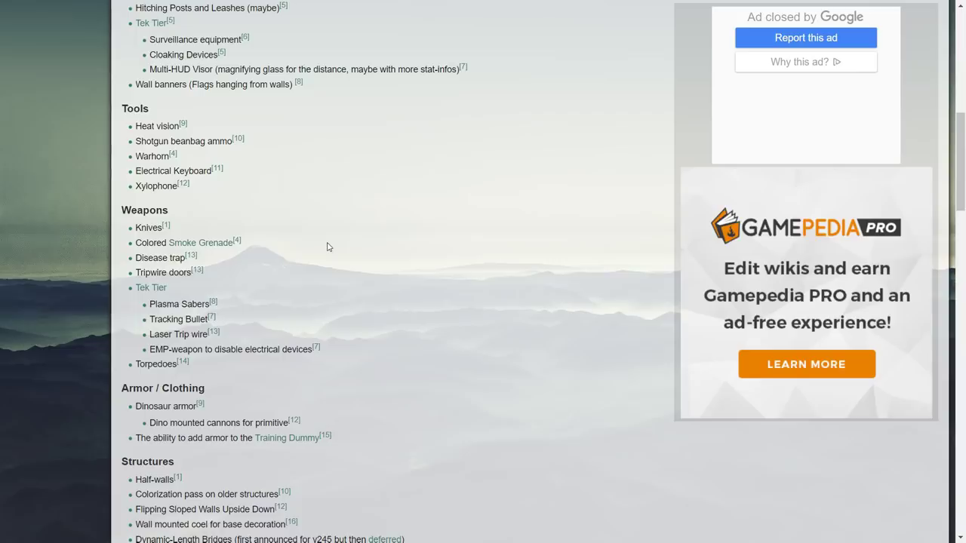
pyautogui.moveTo(158, 141)
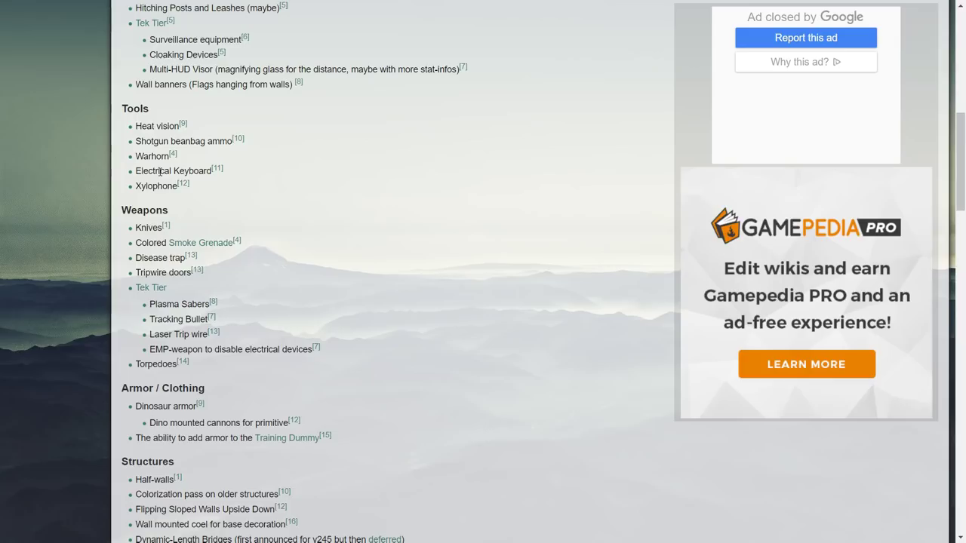
# Scroll past the Structures and Consumables lists until the Environment and Map entries appear
pyautogui.scroll(-3)
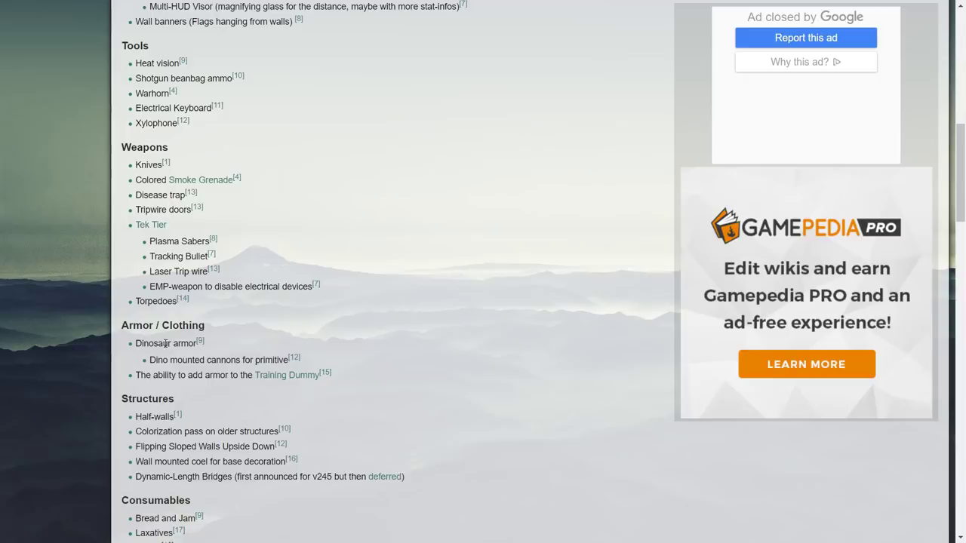
pyautogui.moveTo(239, 381)
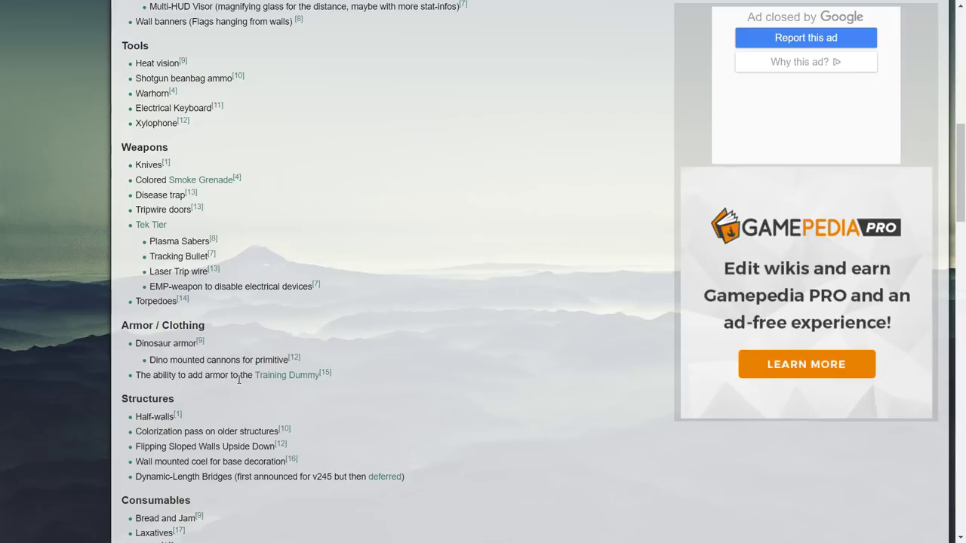
pyautogui.moveTo(163, 346)
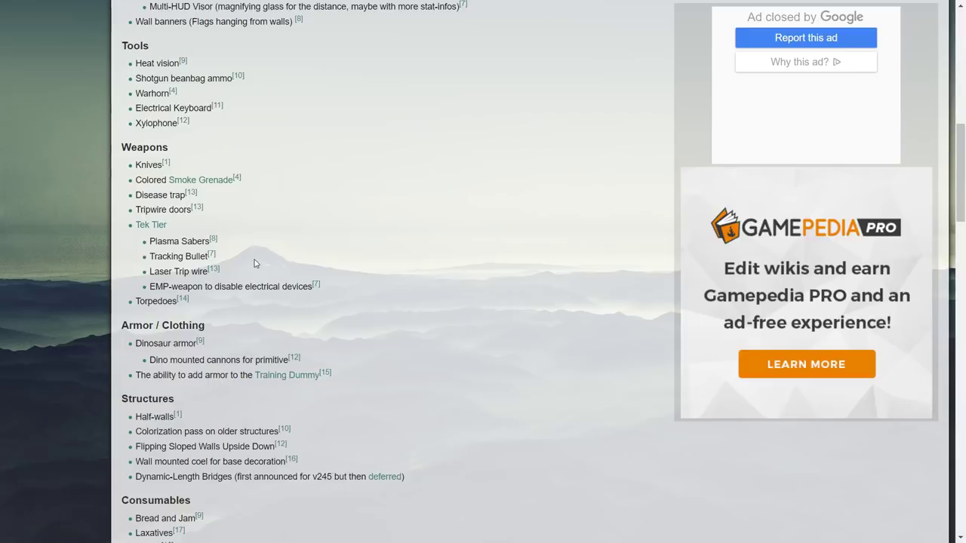
pyautogui.moveTo(256, 272)
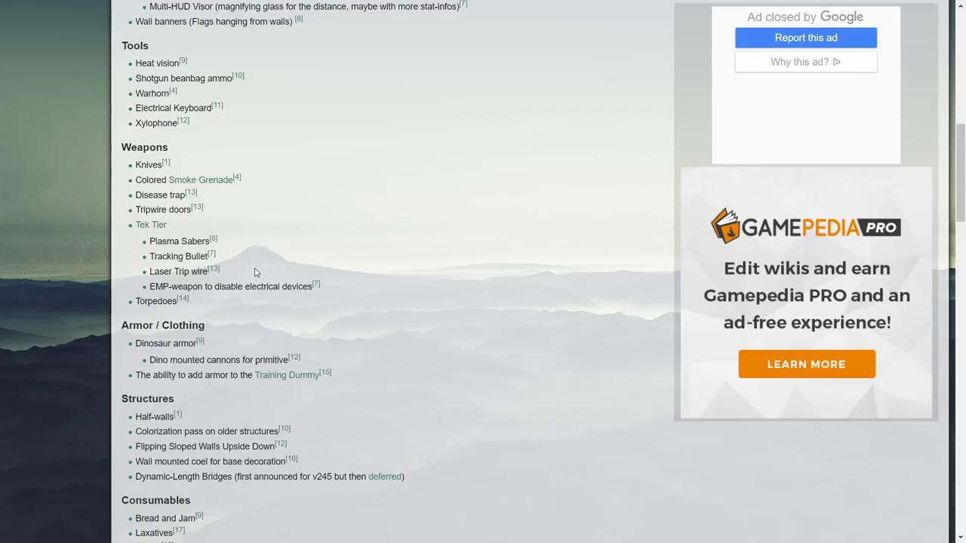
pyautogui.scroll(-3)
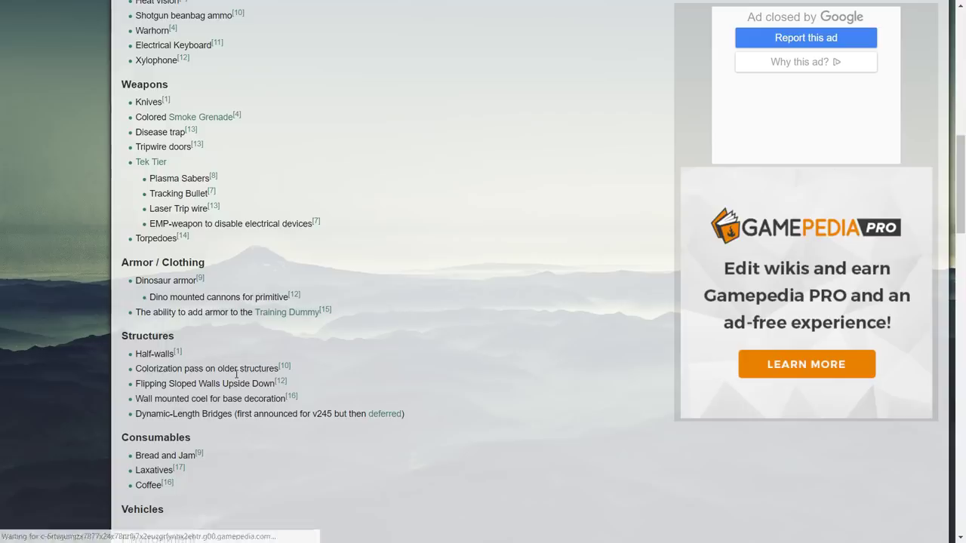
pyautogui.scroll(-3)
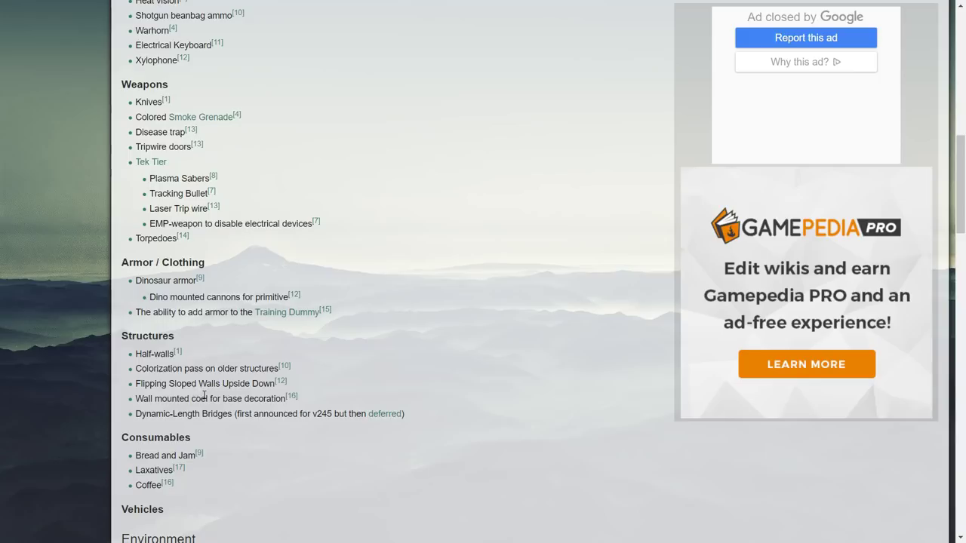
pyautogui.moveTo(208, 428)
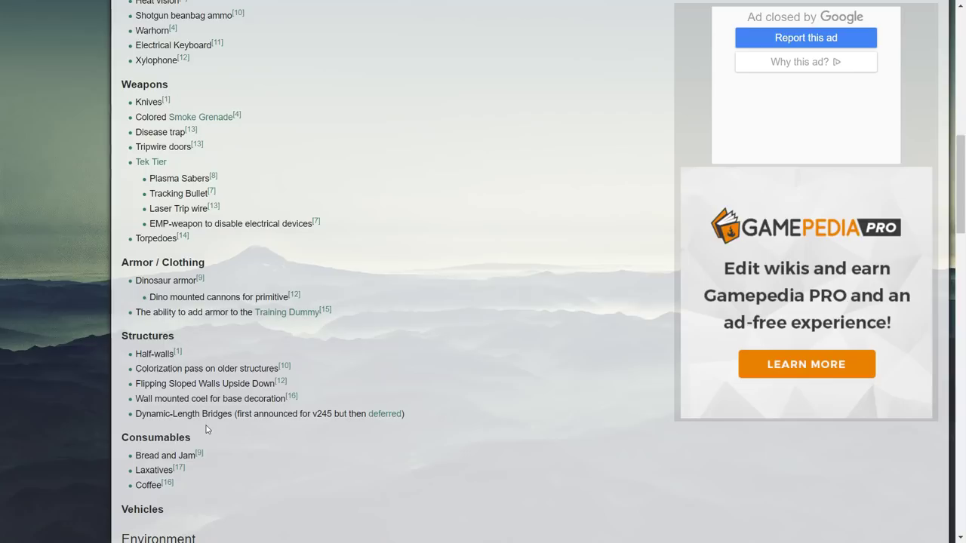
pyautogui.moveTo(302, 434)
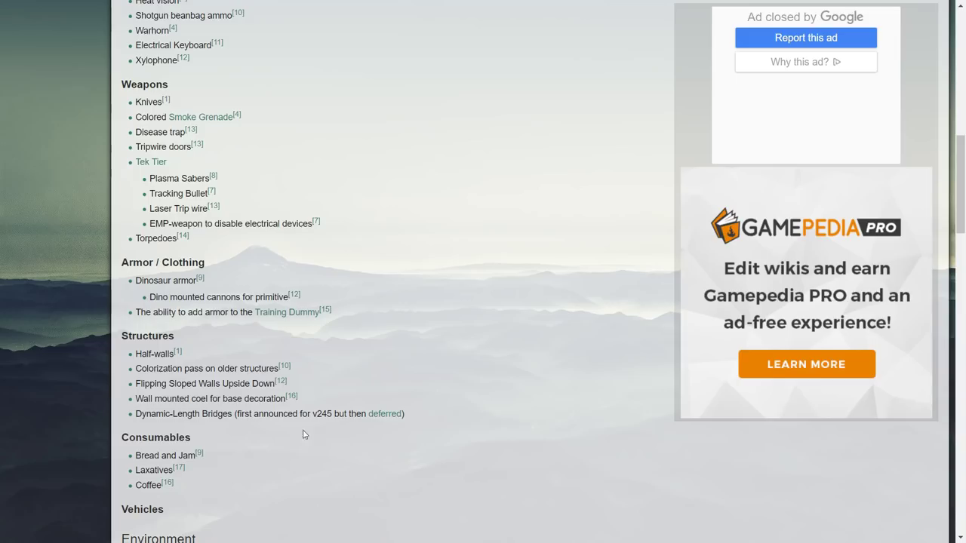
pyautogui.moveTo(320, 431)
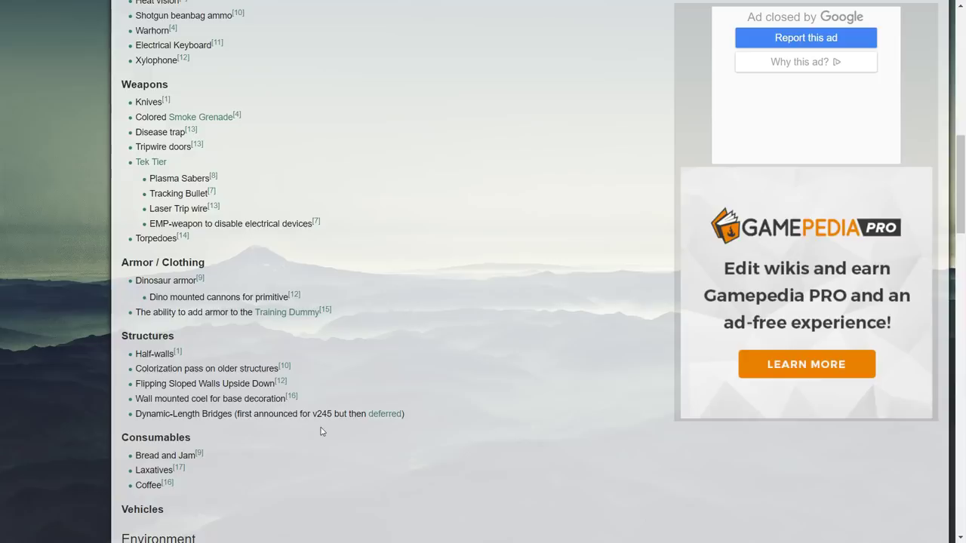
pyautogui.moveTo(170, 407)
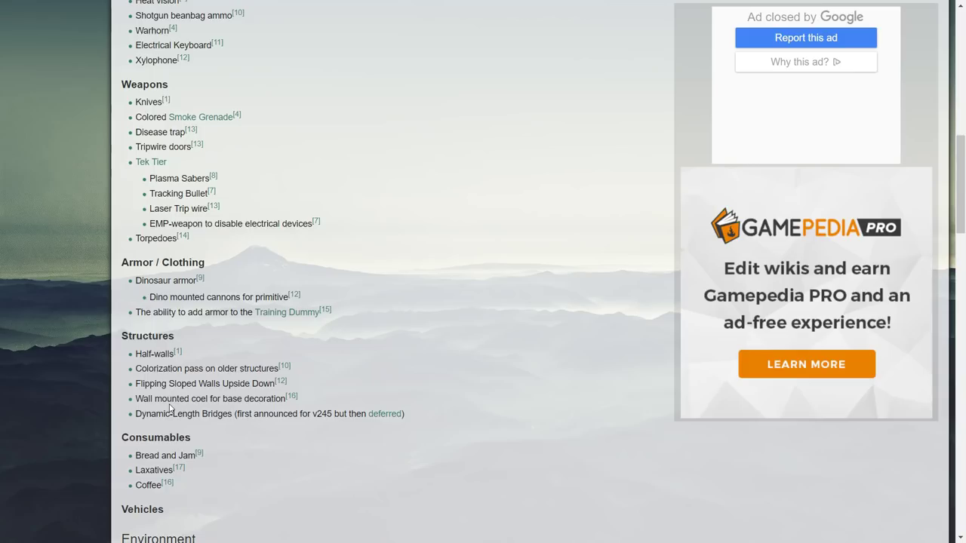
pyautogui.moveTo(264, 454)
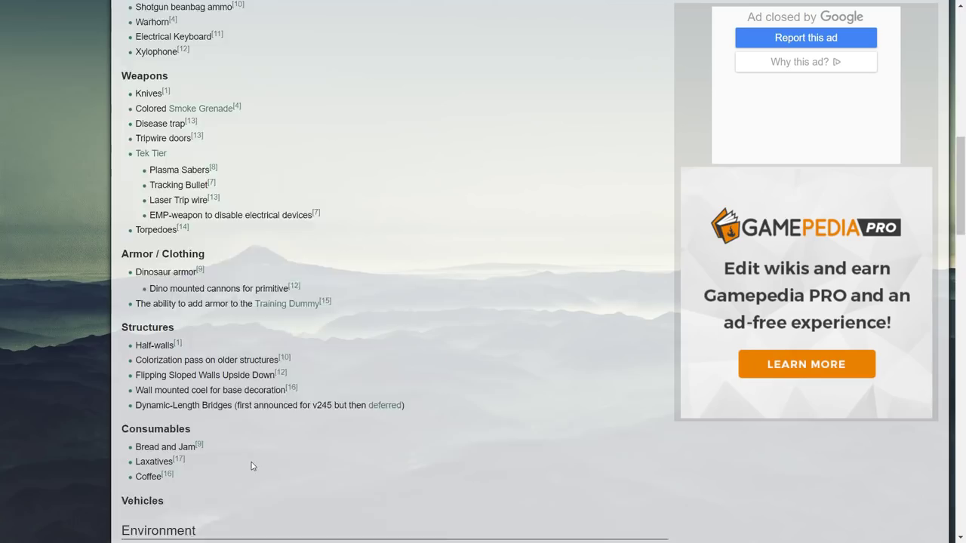
pyautogui.scroll(-3)
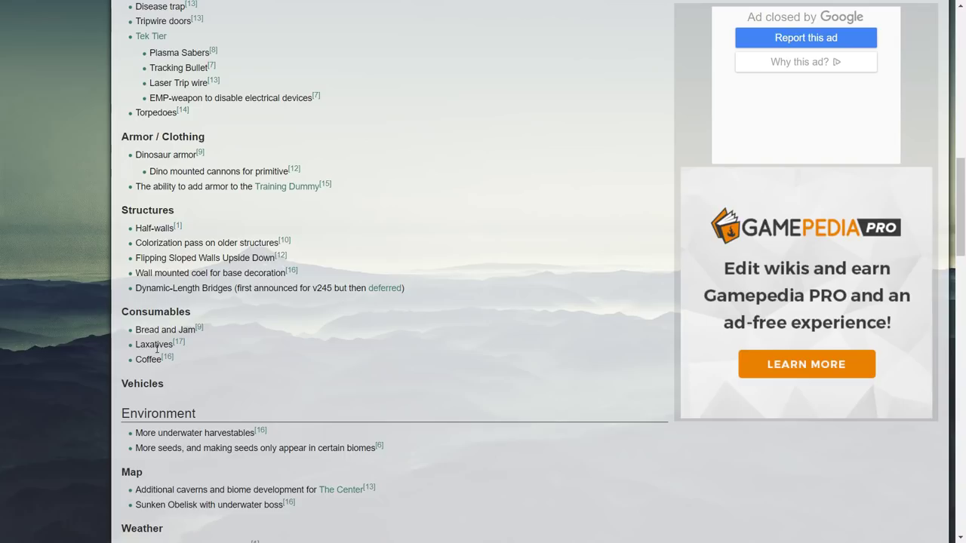
# Scroll to the Weather entries and the start of Game mechanics, near The Center link
pyautogui.scroll(-3)
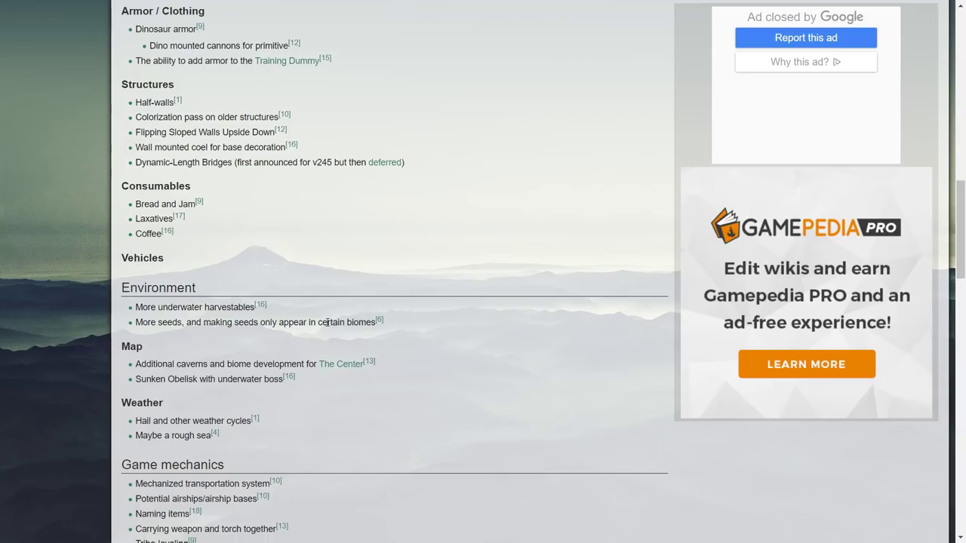
pyautogui.moveTo(340, 364)
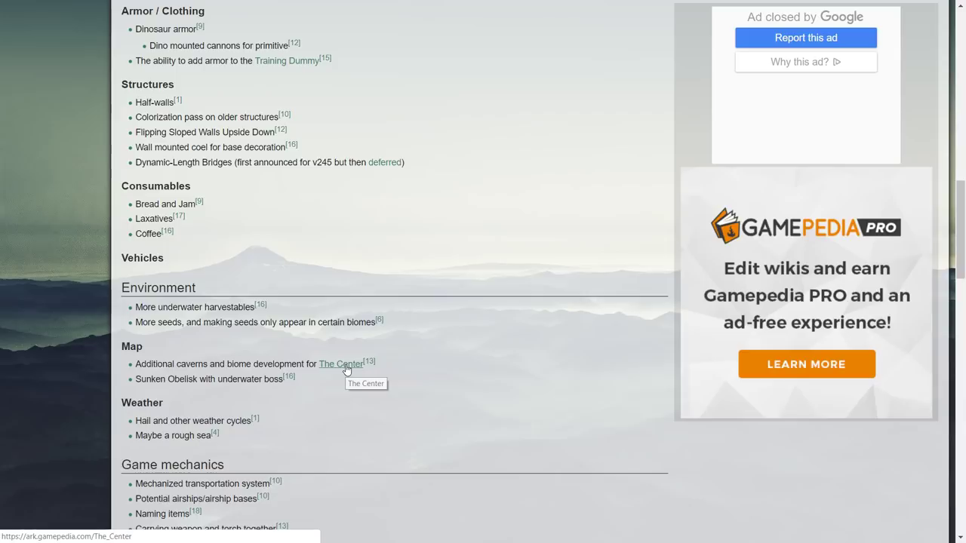
pyautogui.click(340, 363)
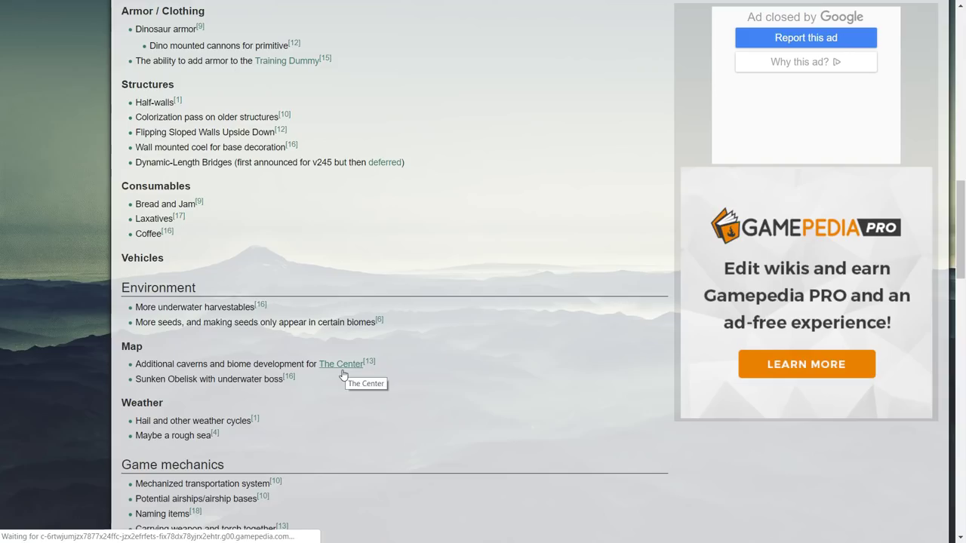
pyautogui.moveTo(364, 376)
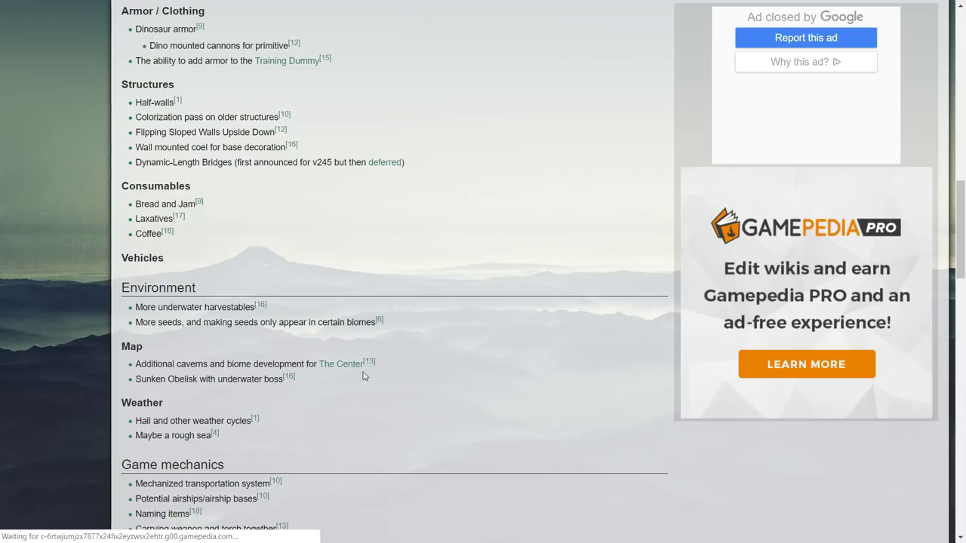
pyautogui.moveTo(453, 394)
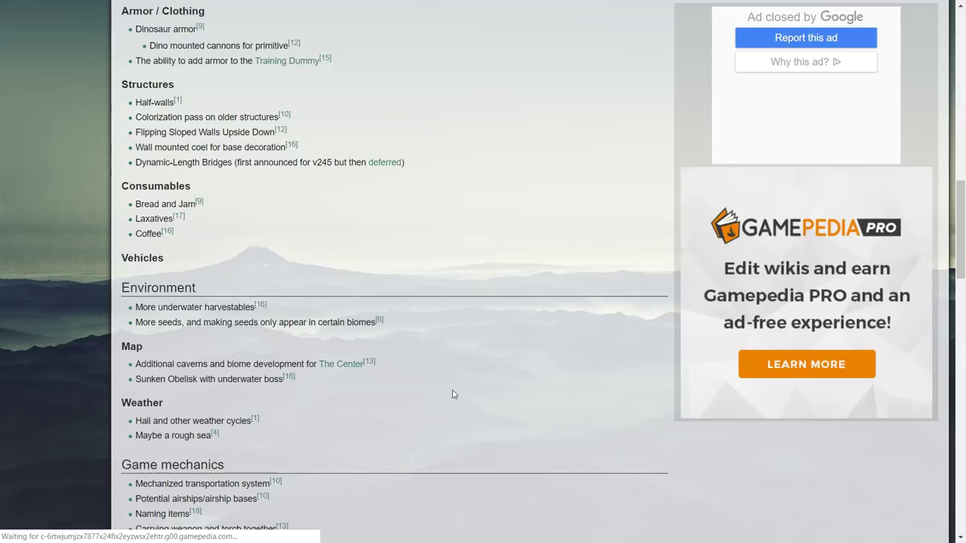
pyautogui.moveTo(202, 411)
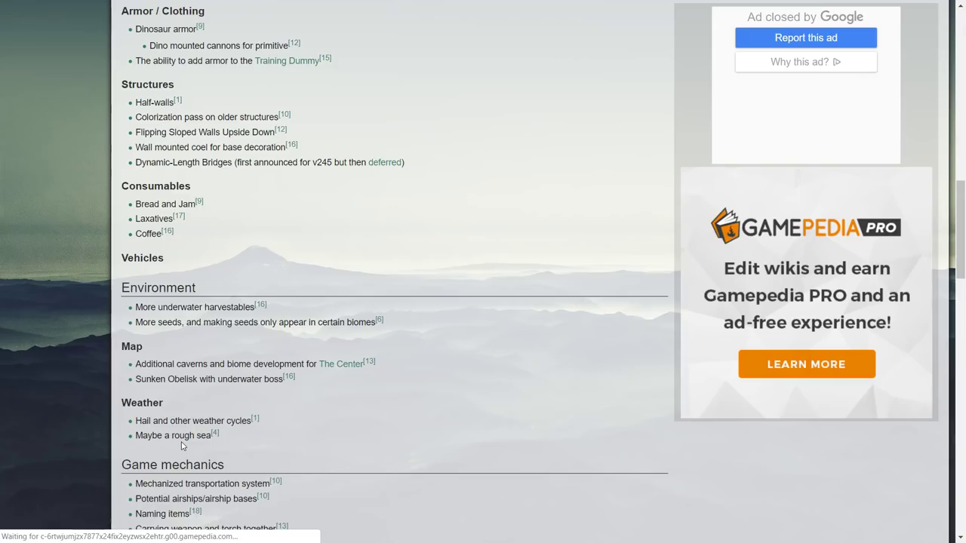
# Scroll through the full Game mechanics list to the Behavior heading
pyautogui.scroll(-3)
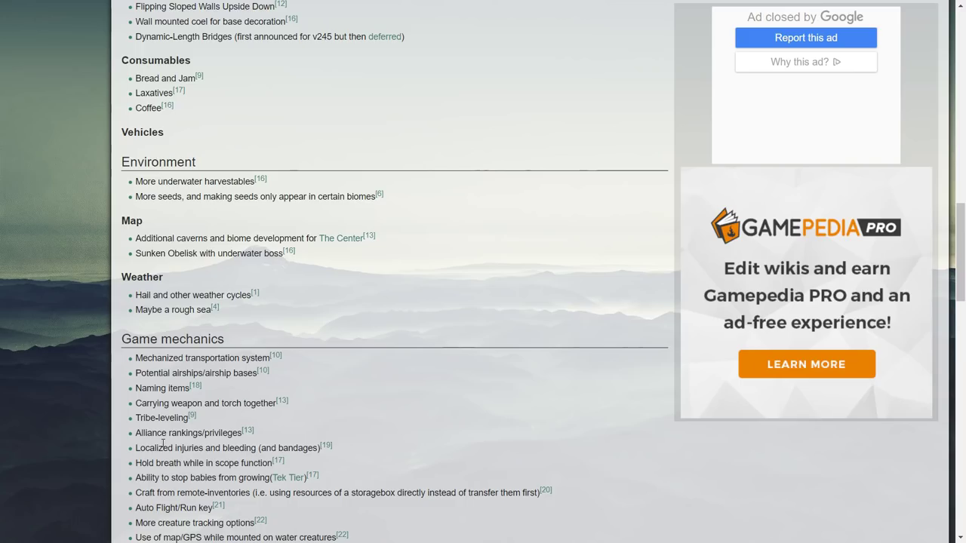
pyautogui.scroll(-3)
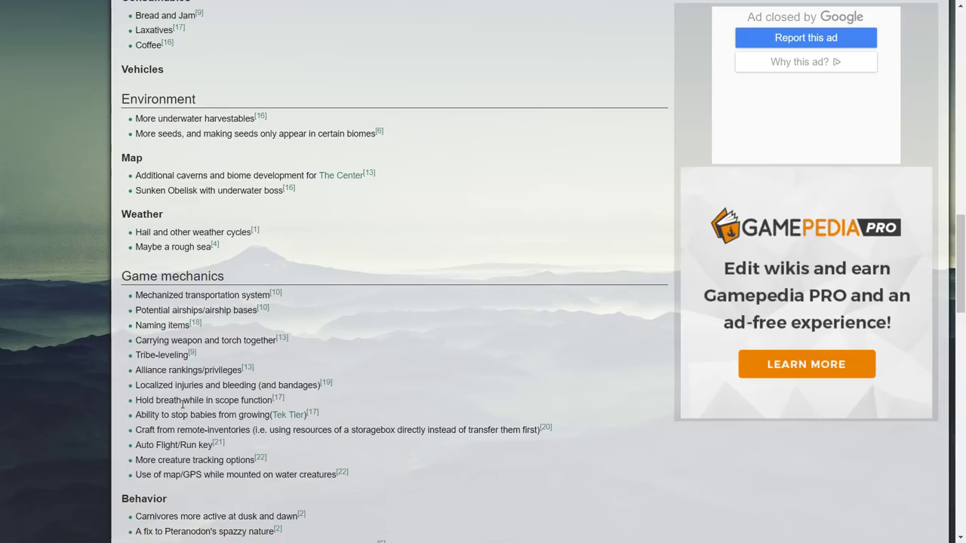
pyautogui.moveTo(174, 433)
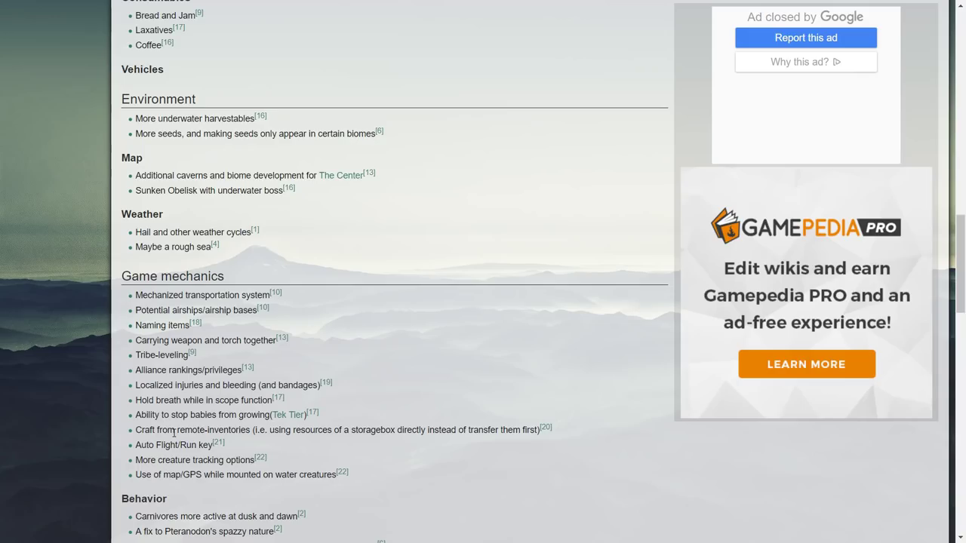
pyautogui.moveTo(386, 435)
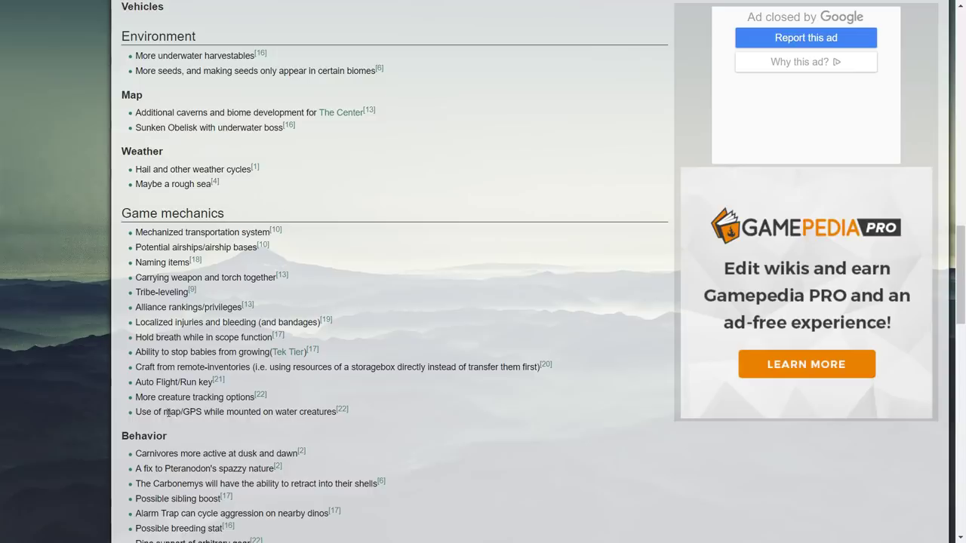
pyautogui.scroll(-3)
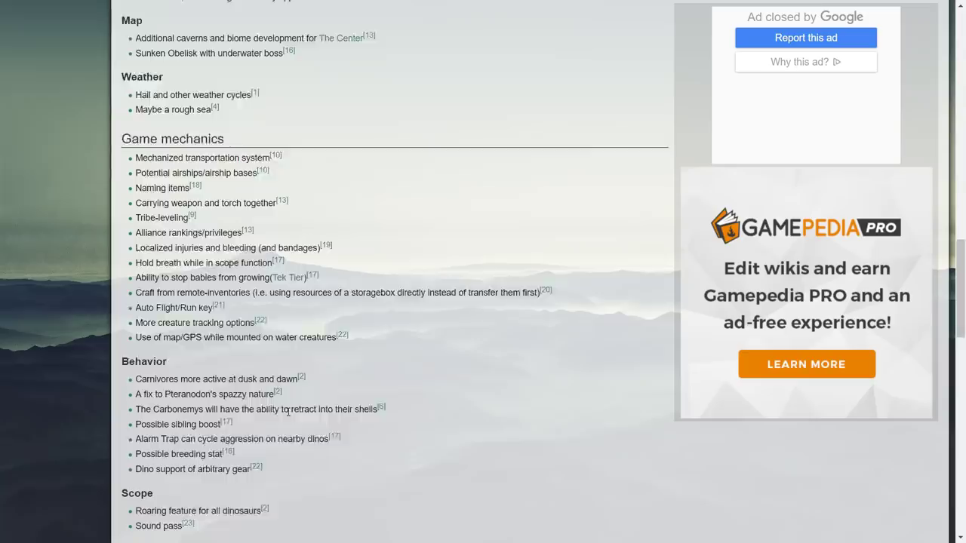
pyautogui.scroll(-3)
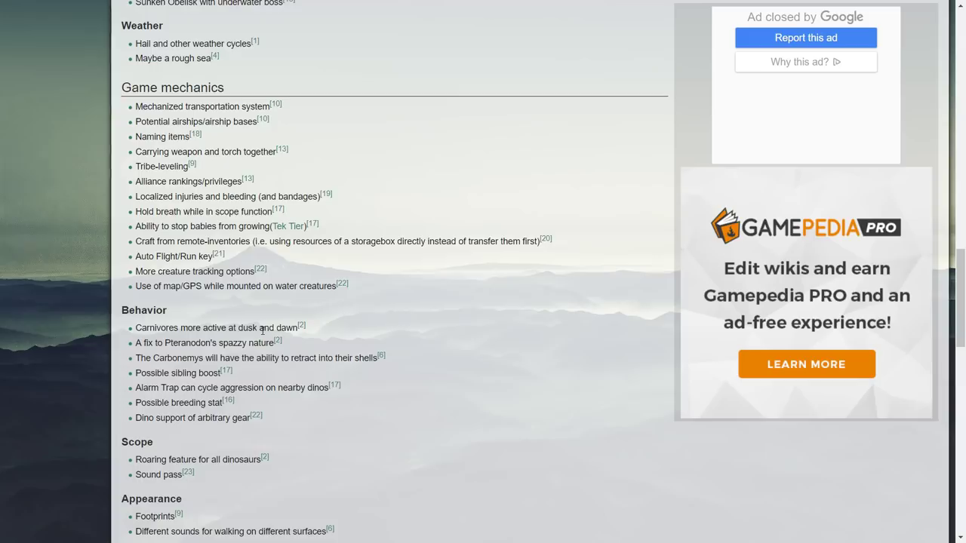
pyautogui.moveTo(214, 347)
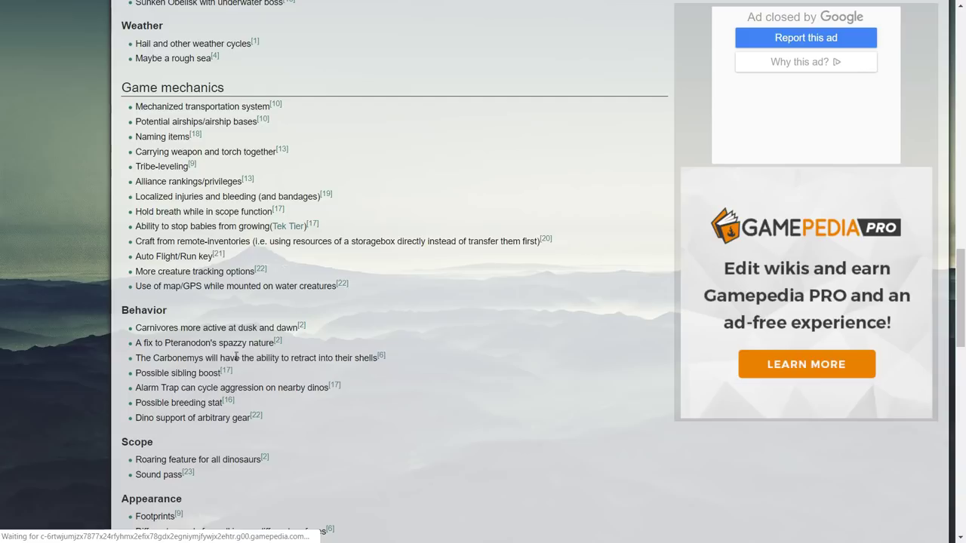
pyautogui.moveTo(331, 379)
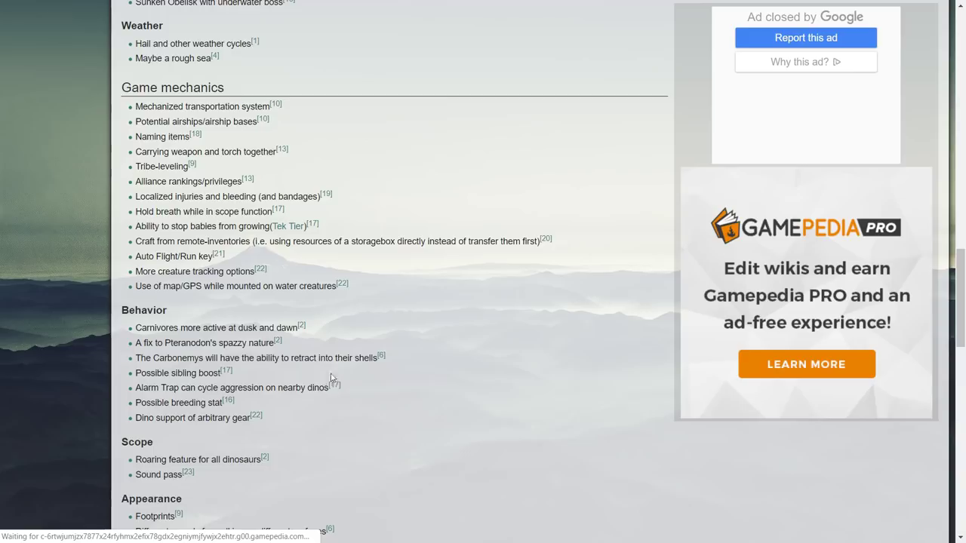
pyautogui.moveTo(215, 356)
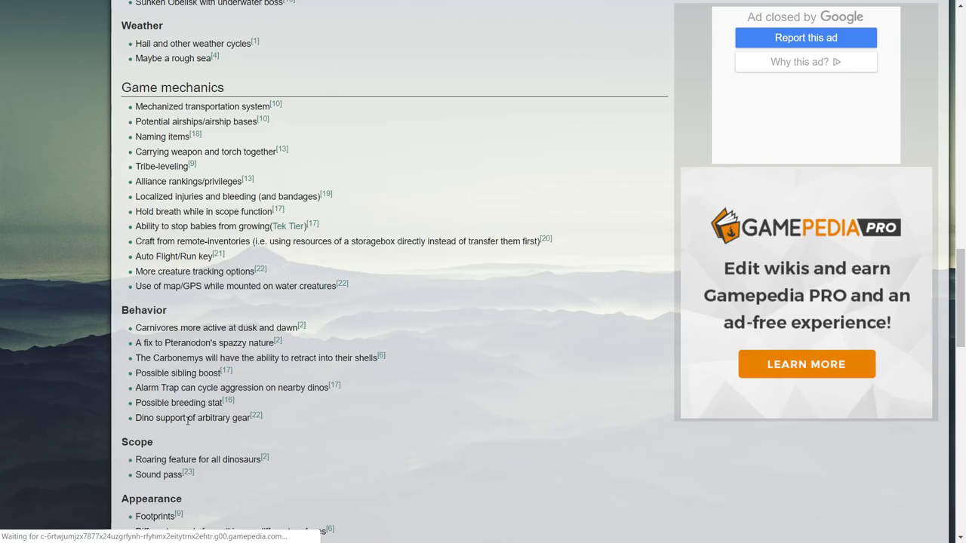
# Scroll past the Appearance, Creatures and UI lists to the start of Other
pyautogui.scroll(-3)
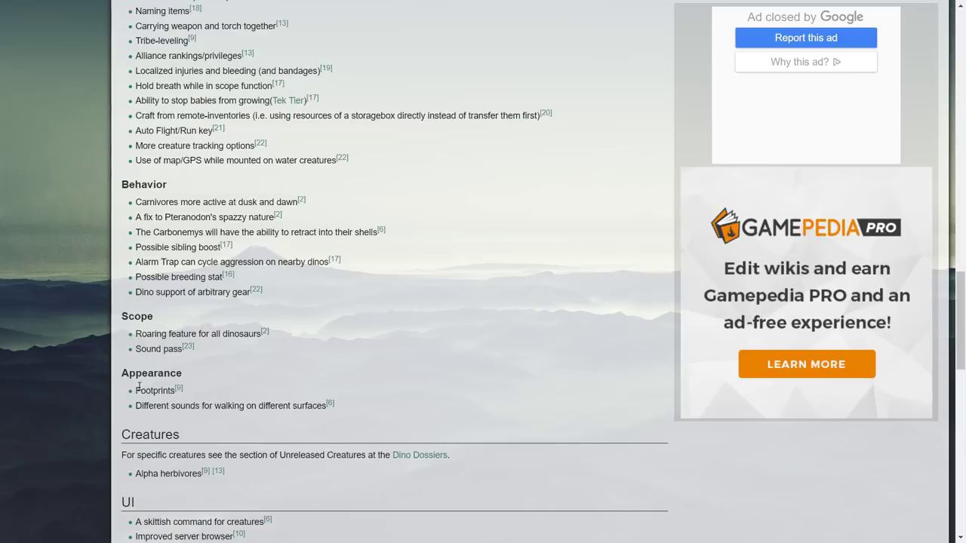
pyautogui.moveTo(246, 410)
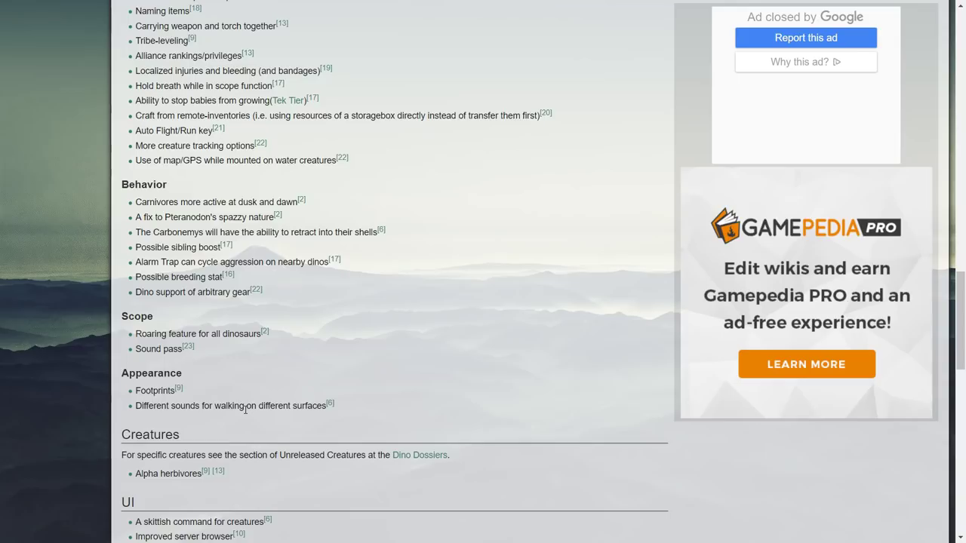
pyautogui.scroll(-3)
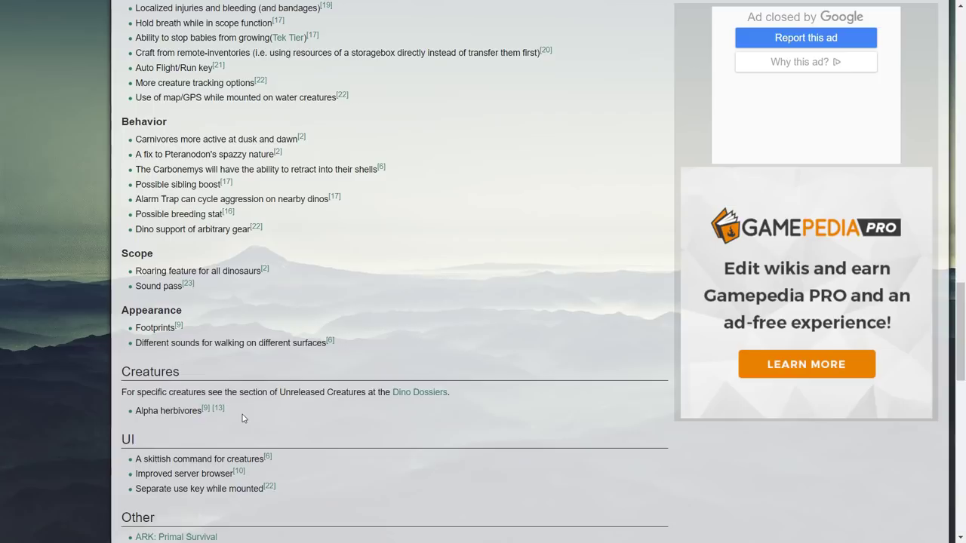
pyautogui.moveTo(195, 422)
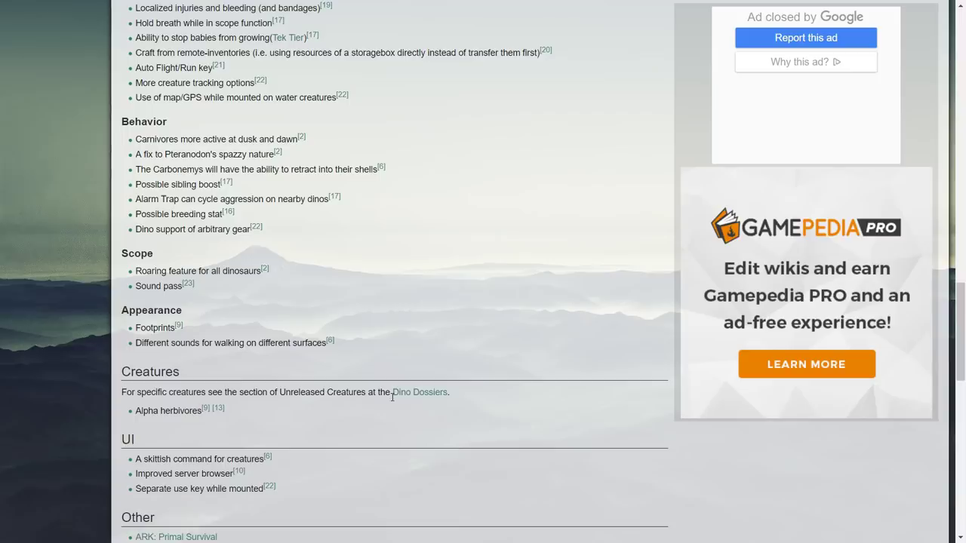
pyautogui.moveTo(413, 393)
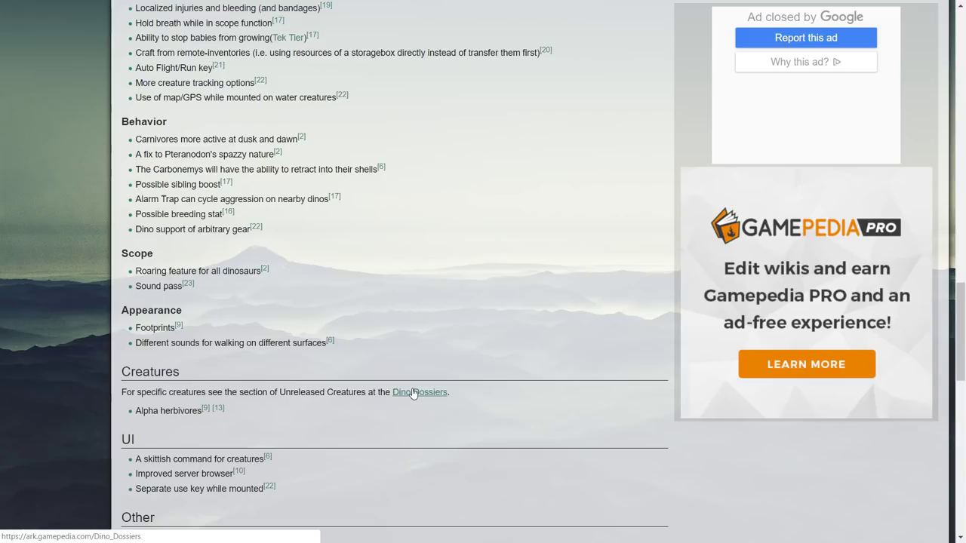
pyautogui.moveTo(420, 392)
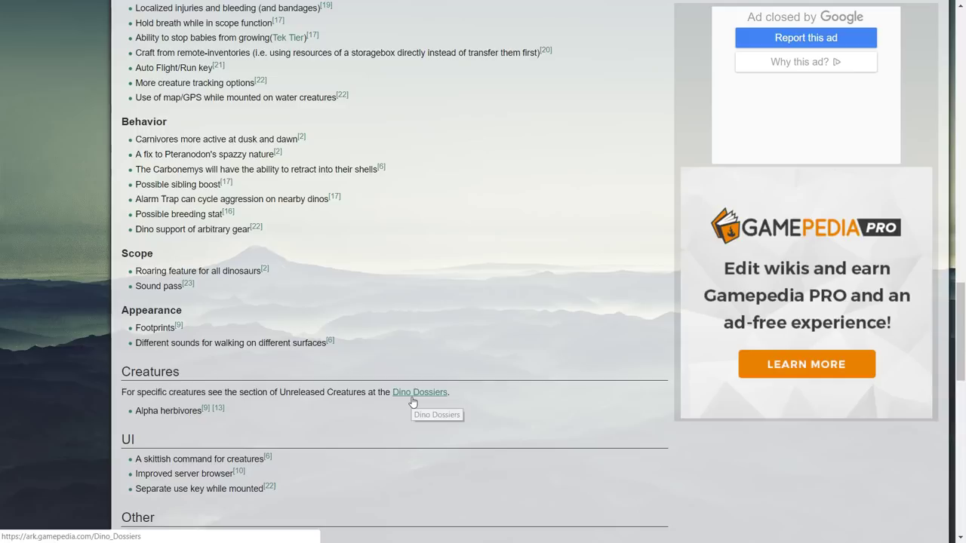
pyautogui.moveTo(310, 409)
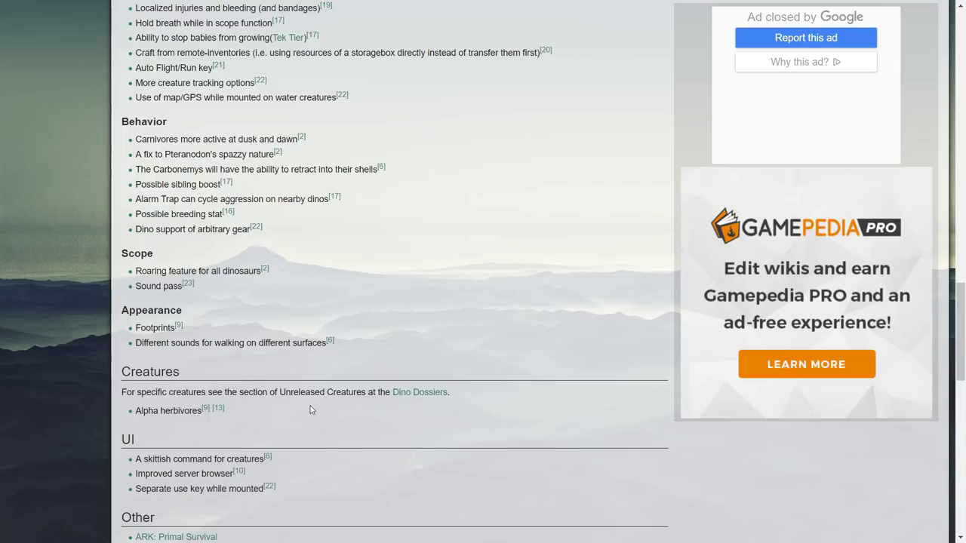
pyautogui.moveTo(191, 427)
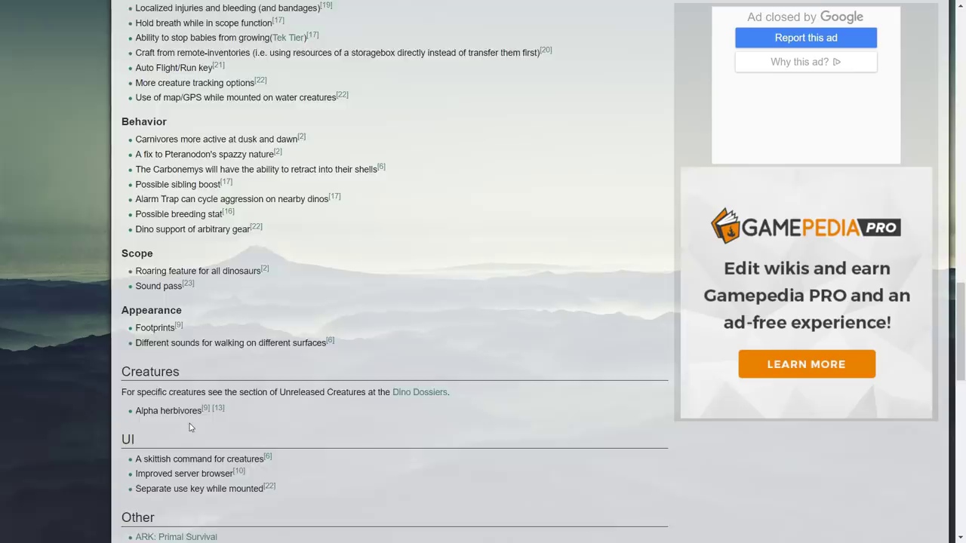
# Scroll past the Other list to the first Ark Digest entries under References
pyautogui.scroll(-3)
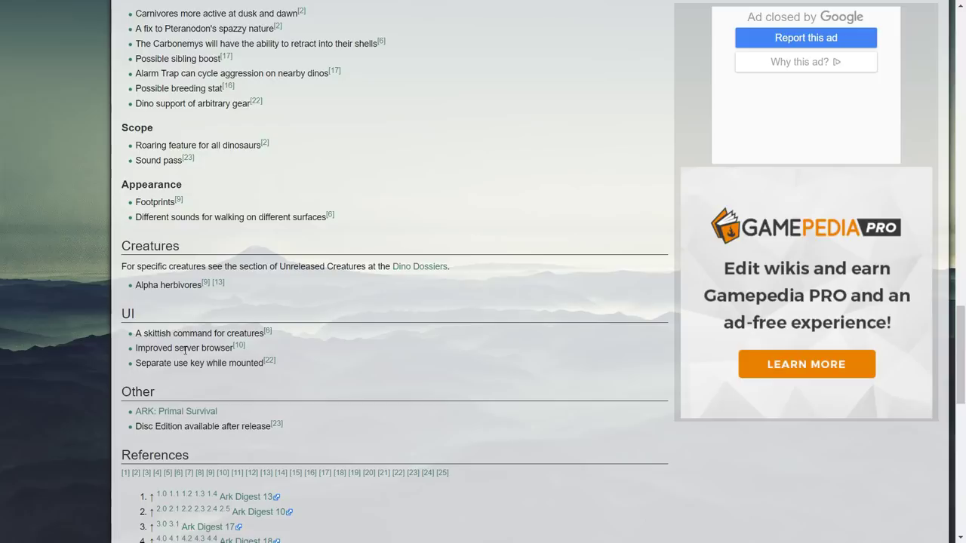
pyautogui.scroll(-3)
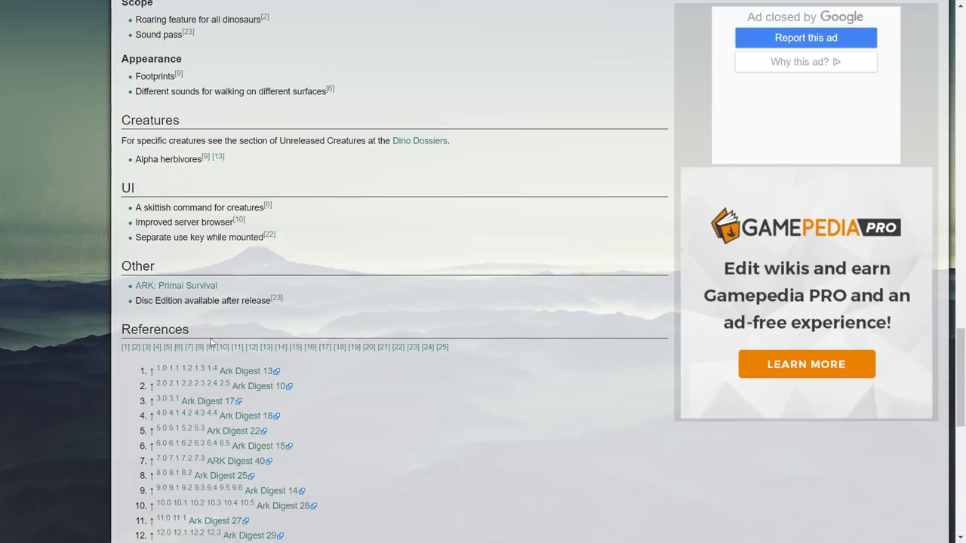
pyautogui.moveTo(151, 304)
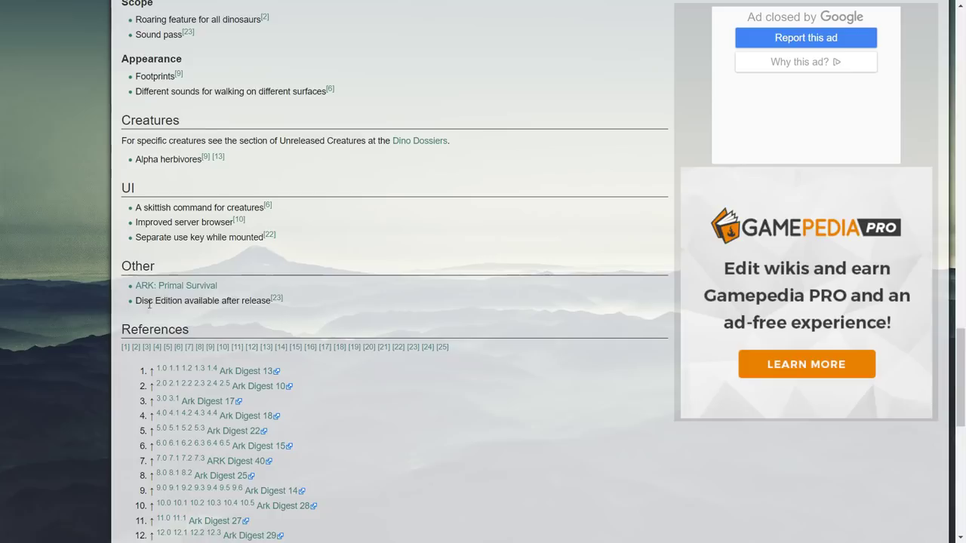
pyautogui.moveTo(158, 300)
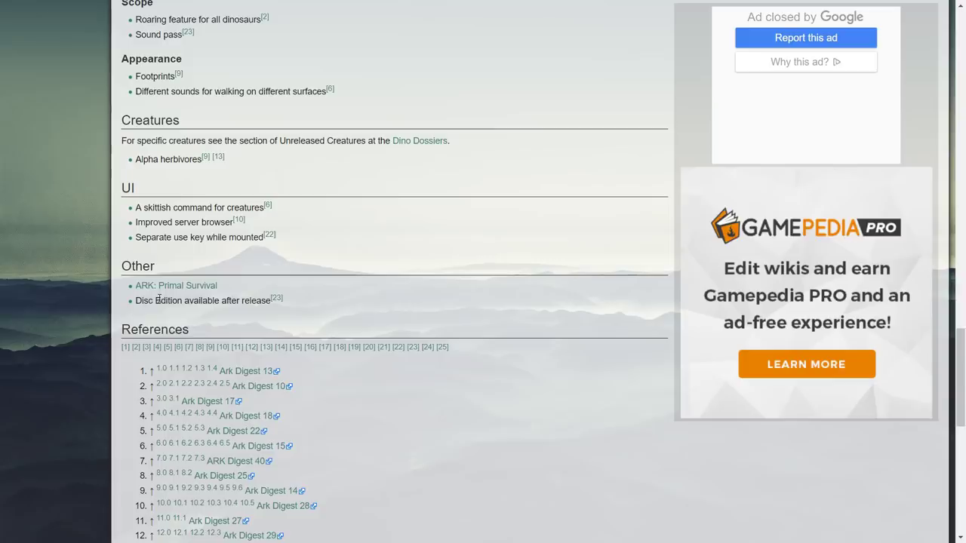
# Open the ARK: Primal Survival link under Other and skim its overview toward Trivia and Gallery
pyautogui.click(176, 286)
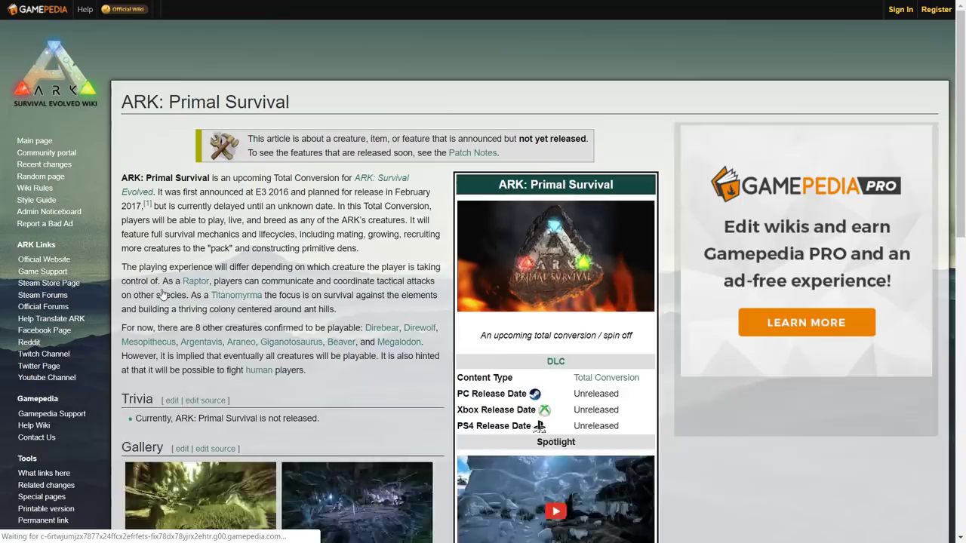
pyautogui.scroll(3)
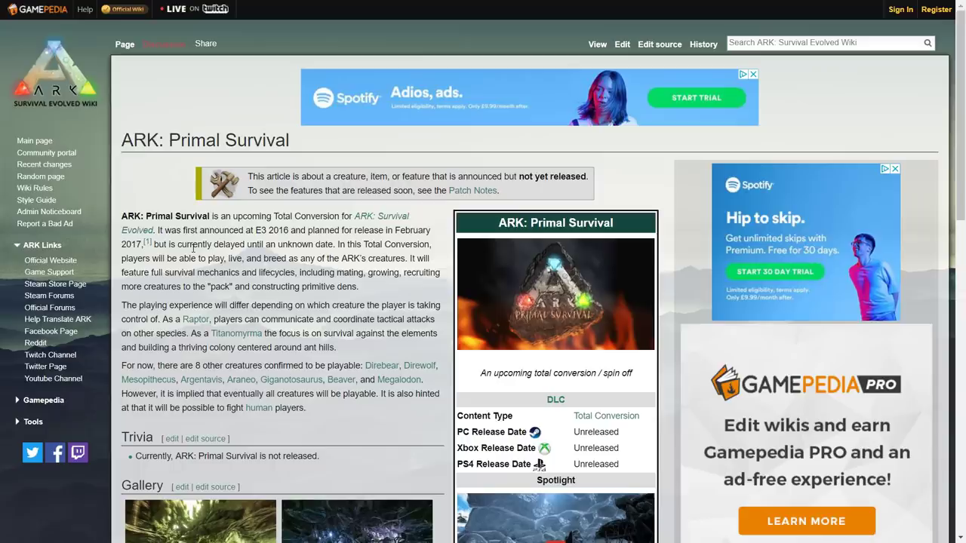
pyautogui.scroll(-3)
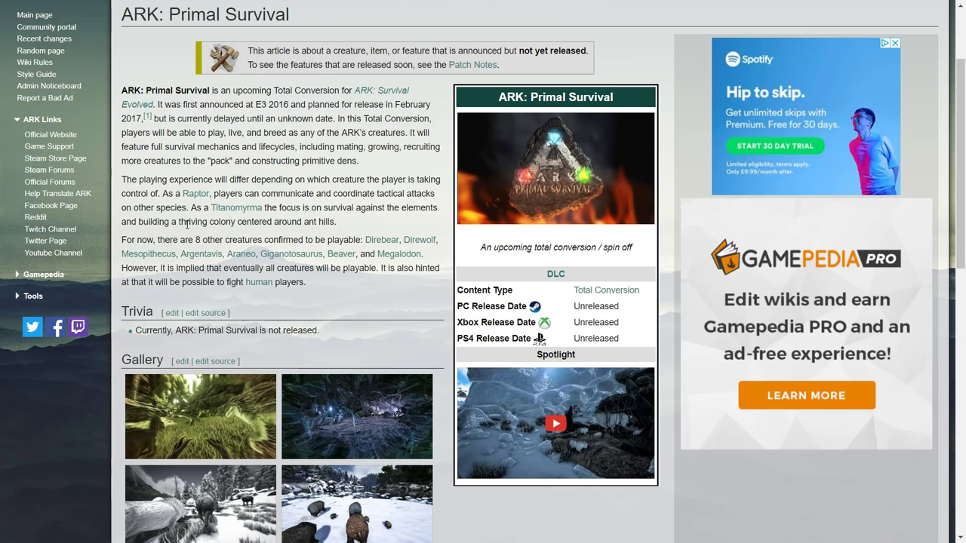
# Scroll the Primal Survival article past Gallery and References to the Official DLCs table
pyautogui.scroll(-3)
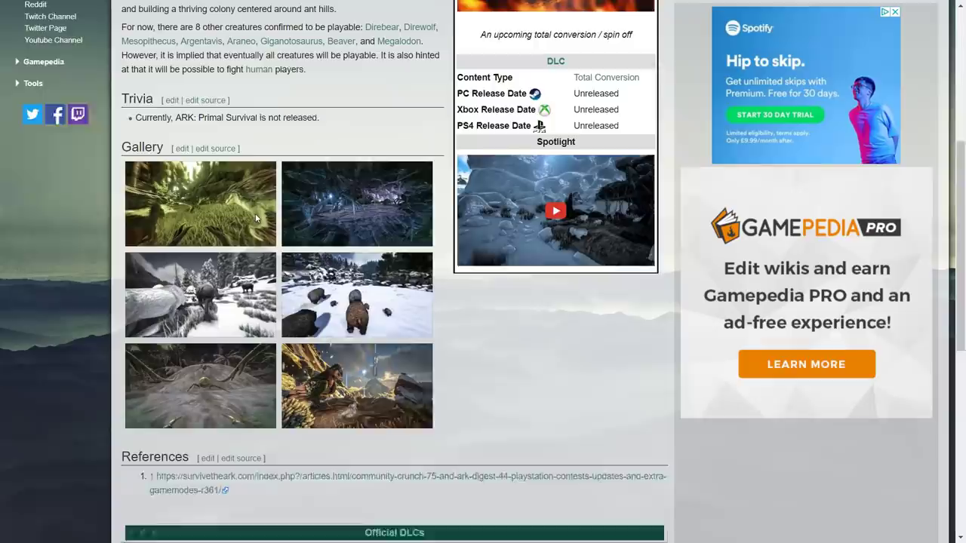
pyautogui.scroll(-3)
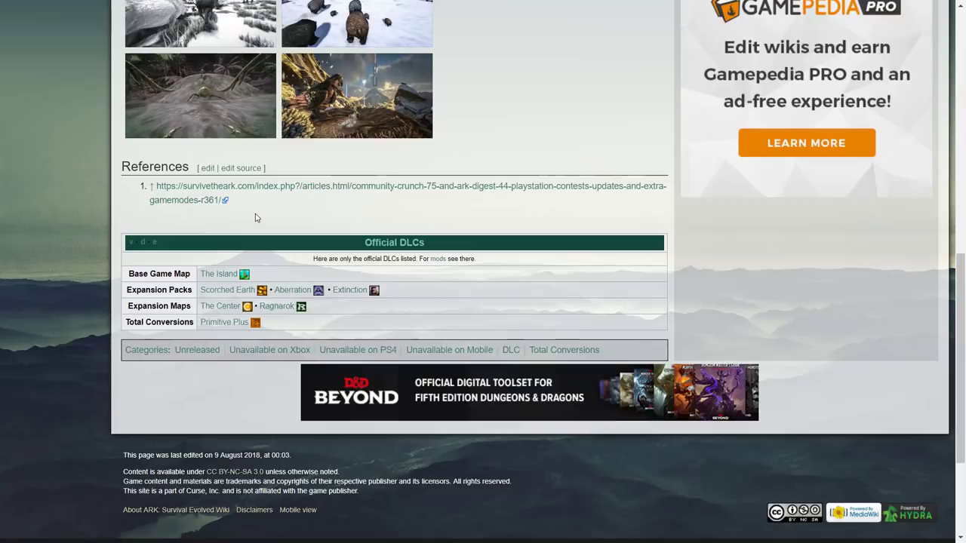